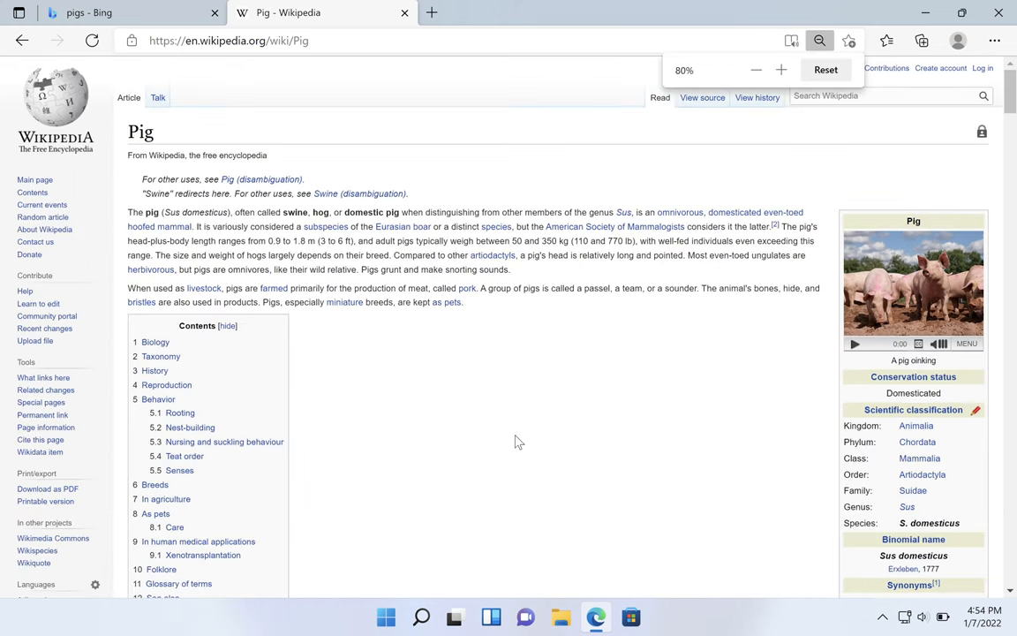
- Zoom the Wikipedia Pig article from 80% up to 125%
click(781, 70)
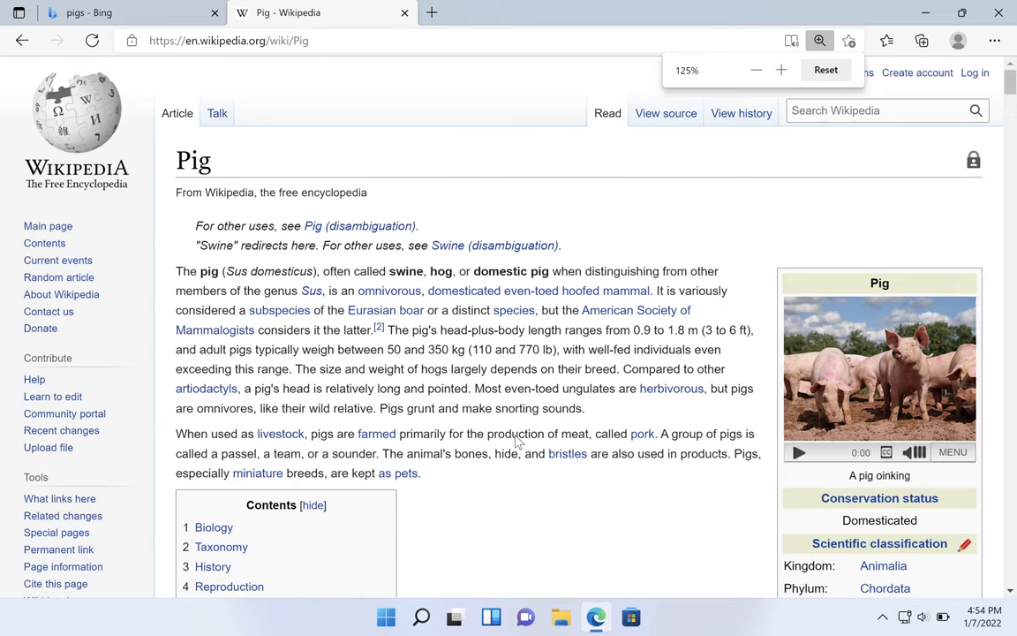
click(825, 70)
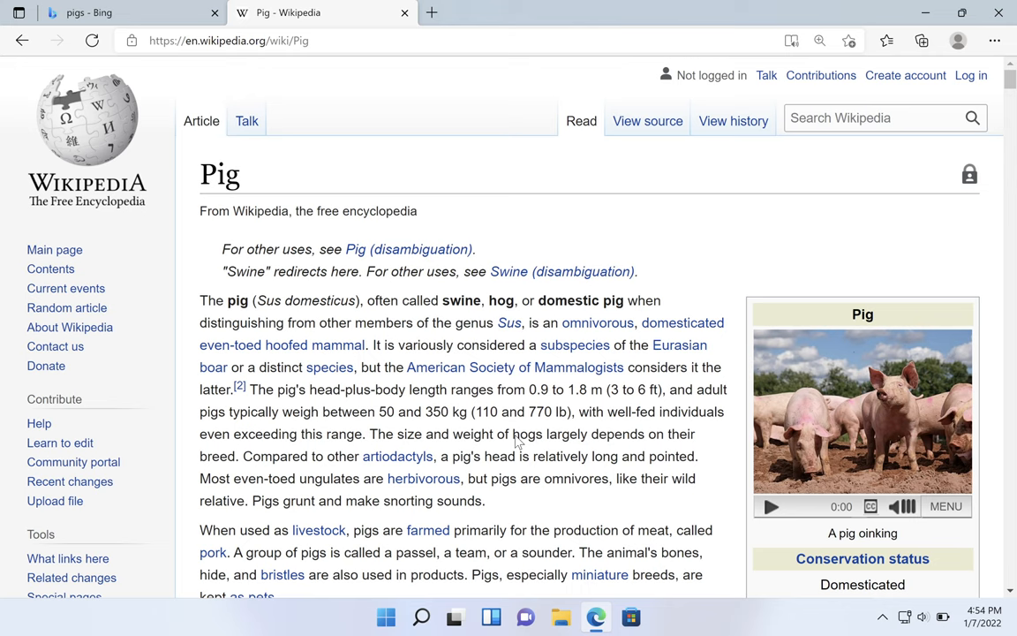
mouse_move(821, 245)
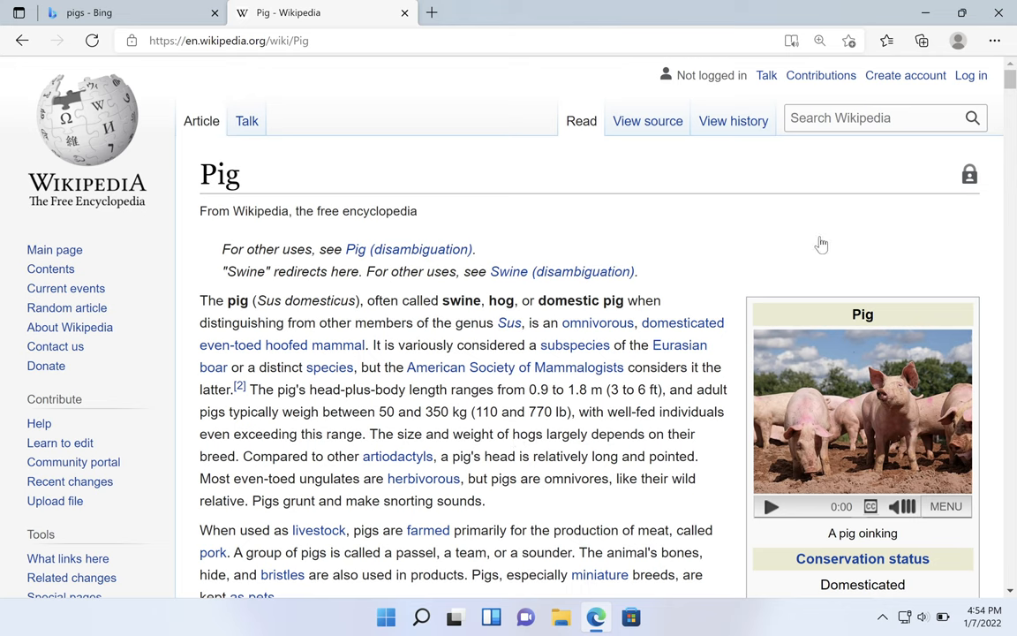
mouse_move(995, 41)
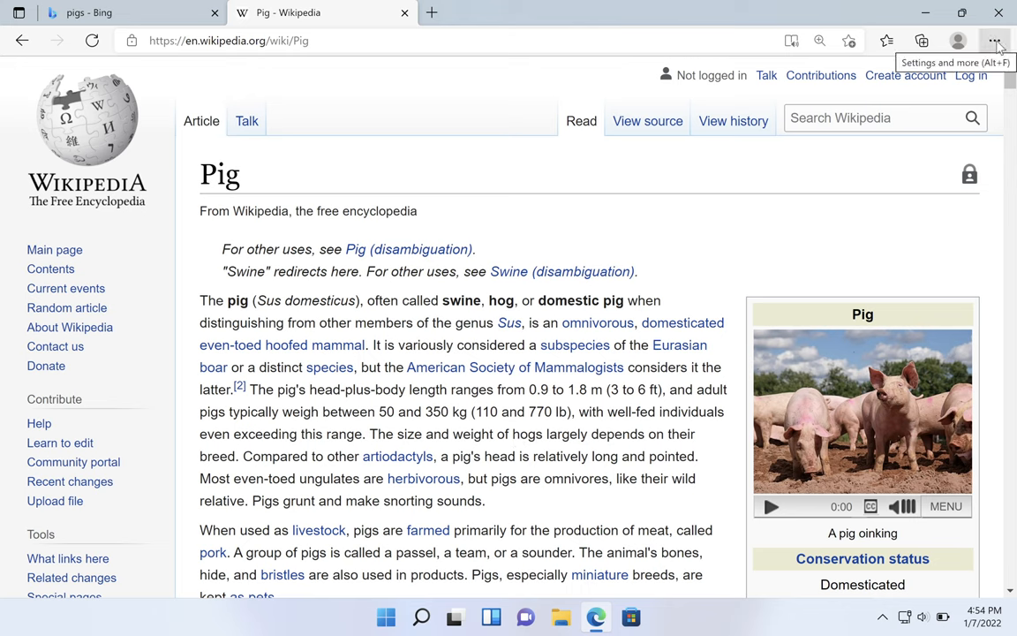
- Use the Settings menu's Zoom − and + buttons to step the article's zoom, ending at 100%
click(996, 41)
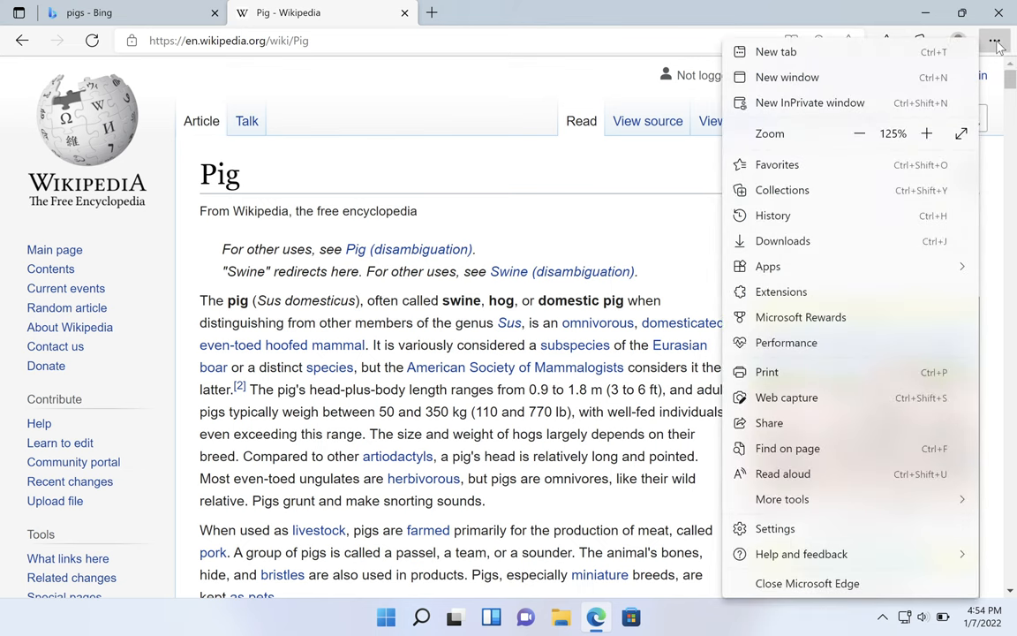
mouse_move(799, 142)
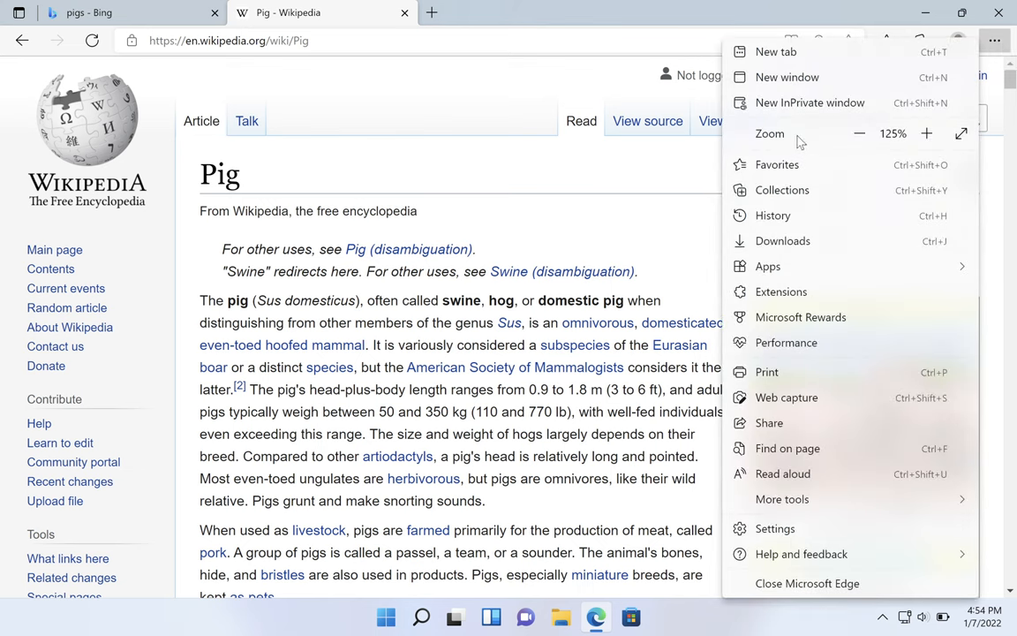
click(859, 133)
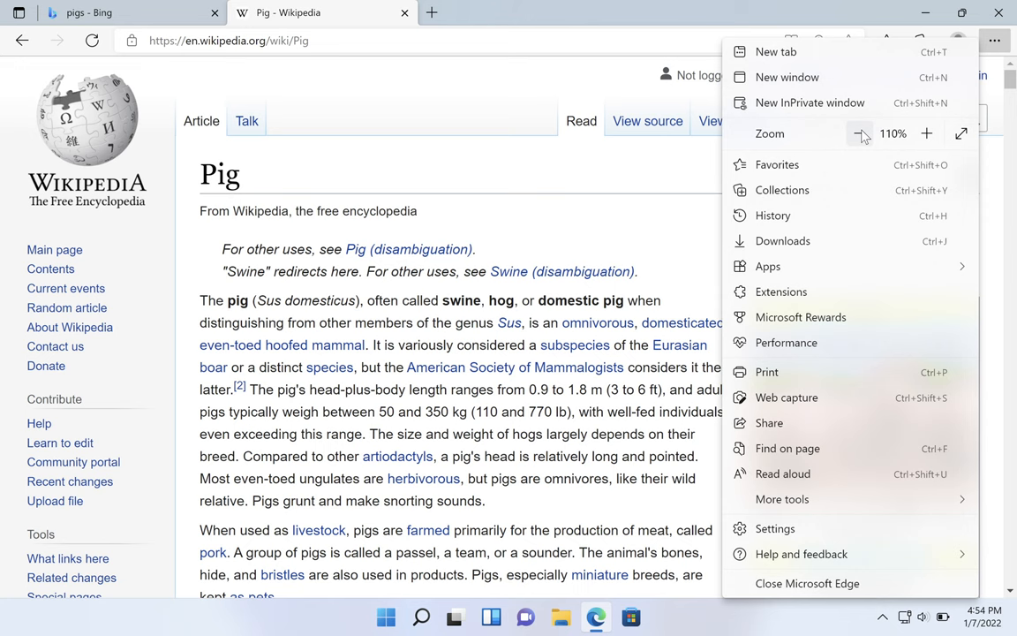
click(859, 133)
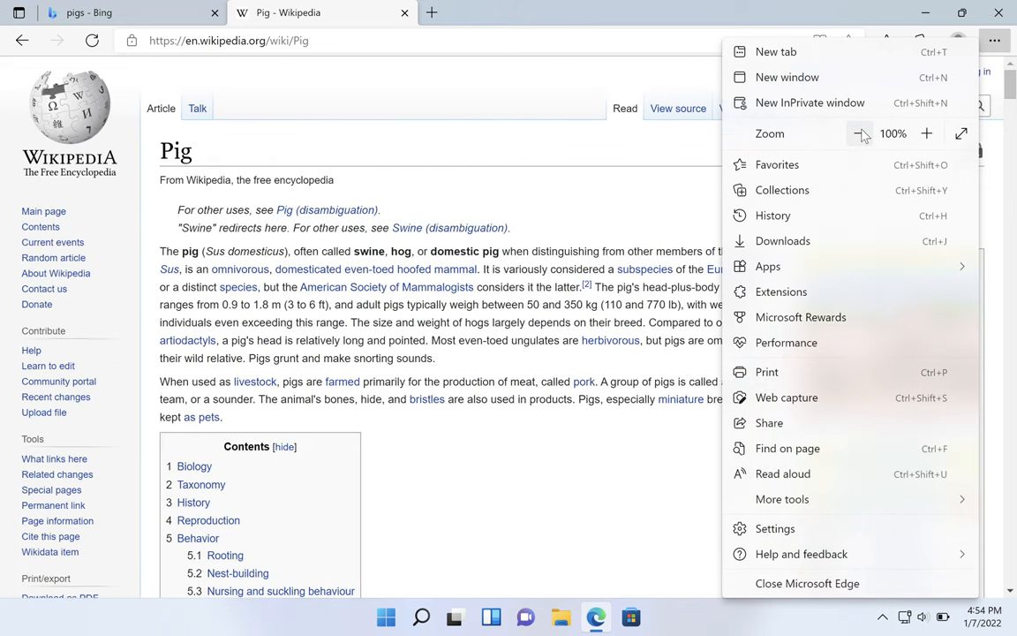
click(859, 133)
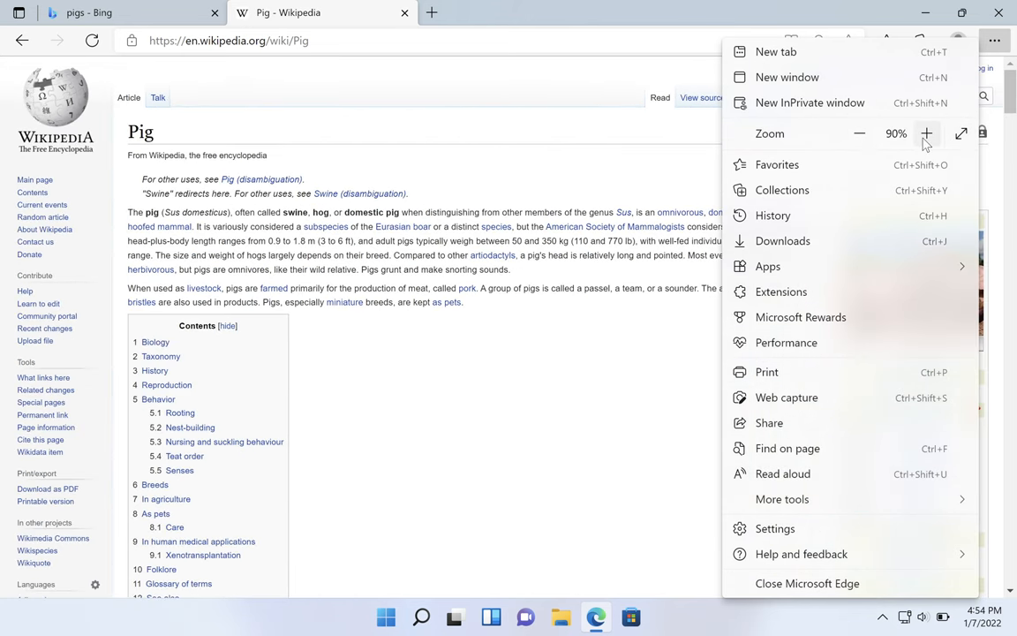
click(926, 133)
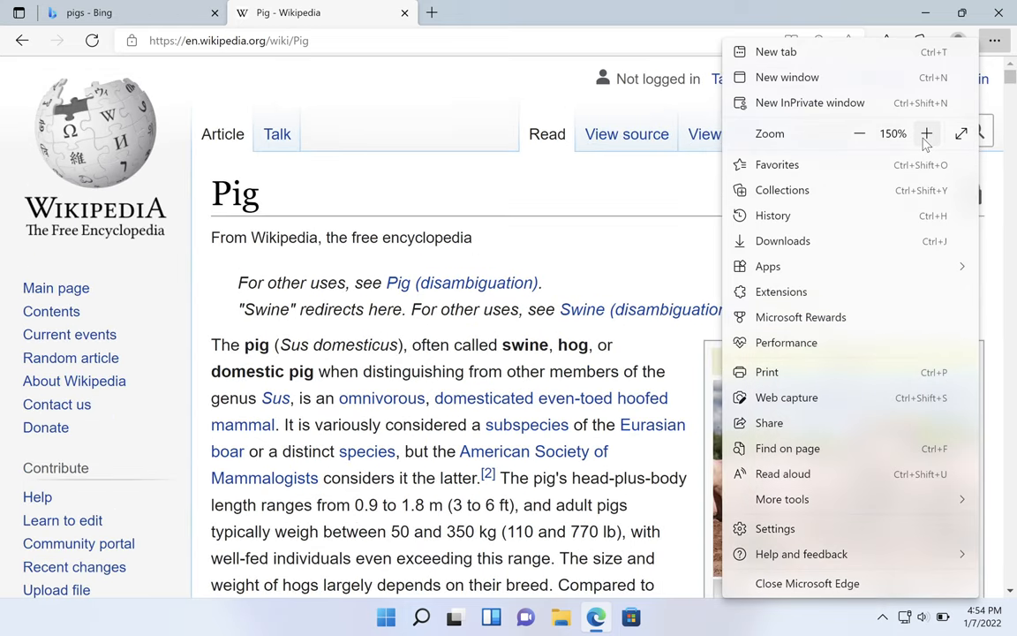
click(860, 133)
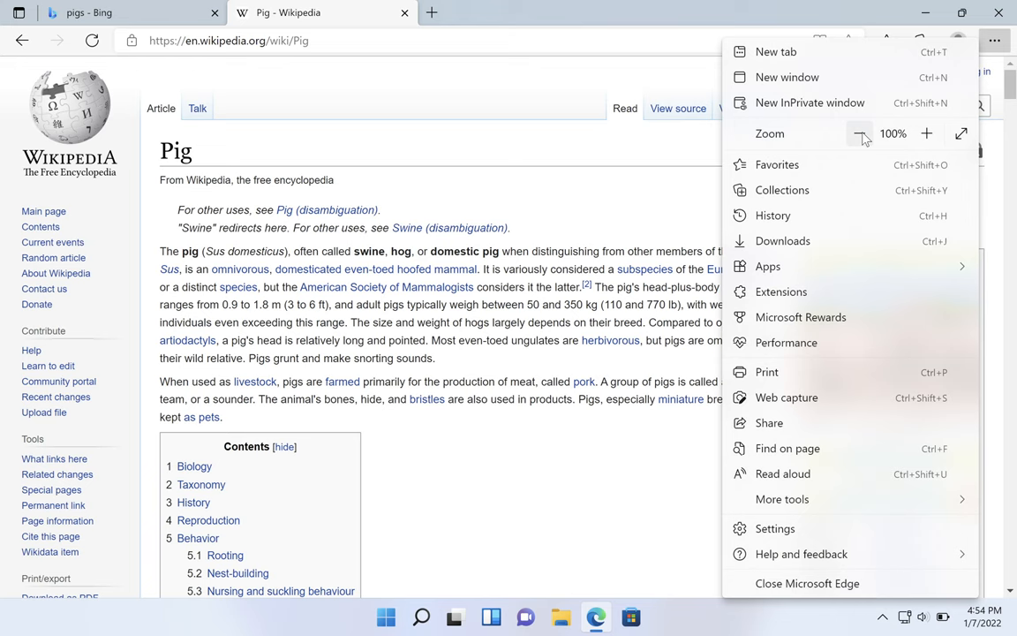
click(477, 470)
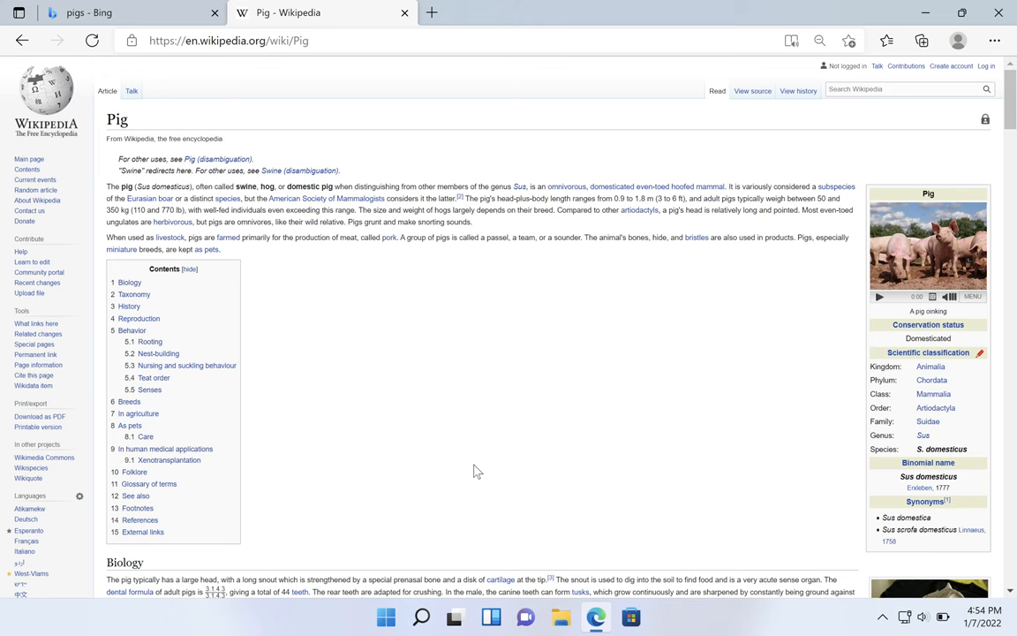
- Reset the Pig article's zoom to the default 100% with Ctrl+0
click(819, 40)
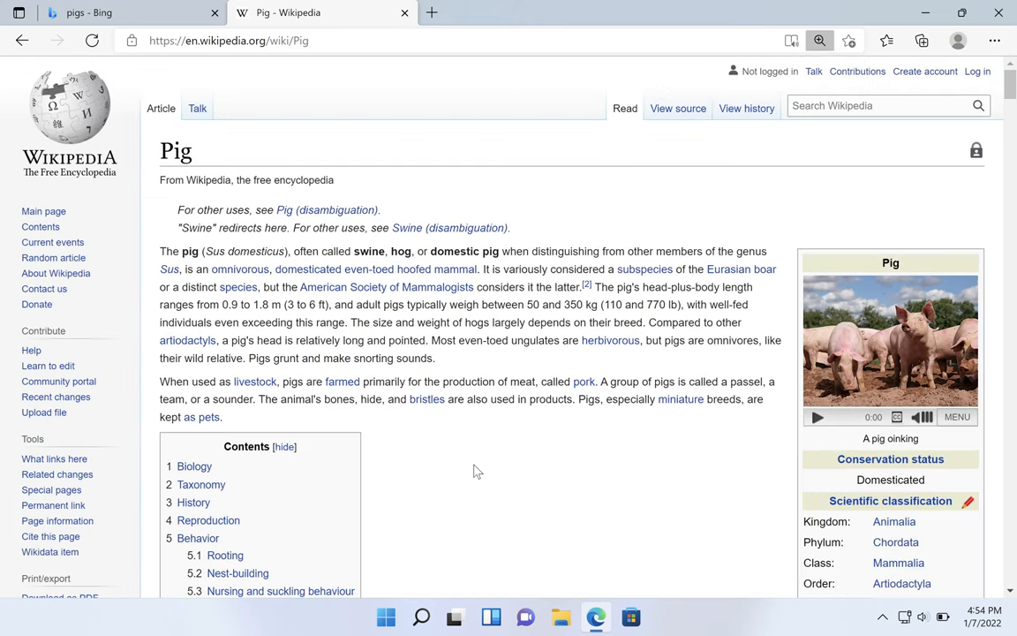